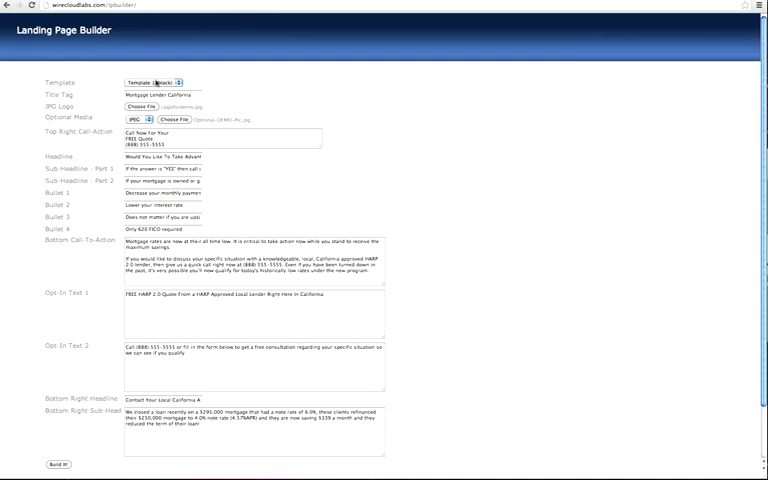
- Choose a first template from the list and build the refinance landing page
left_click(150, 82)
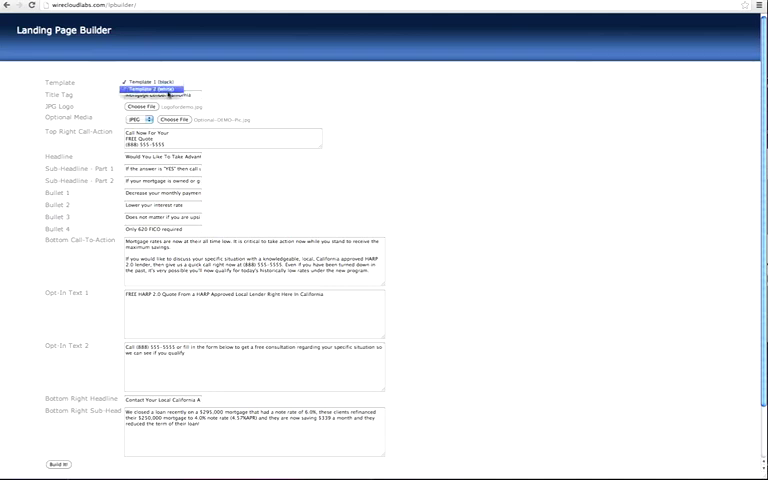
left_click(156, 82)
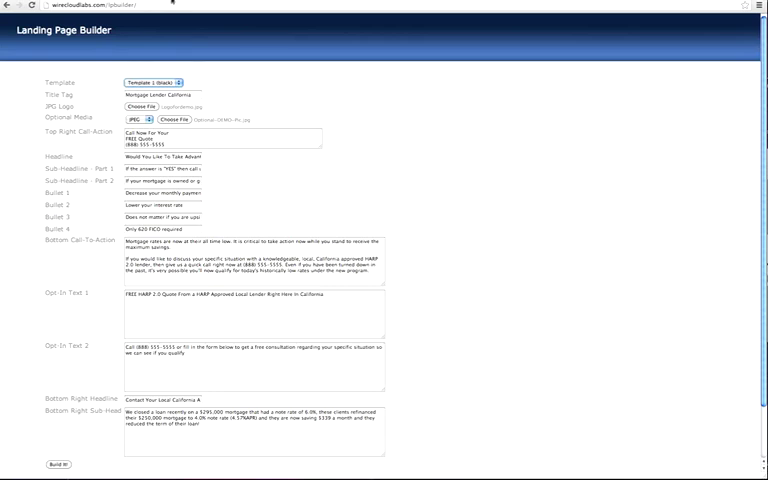
left_click(52, 464)
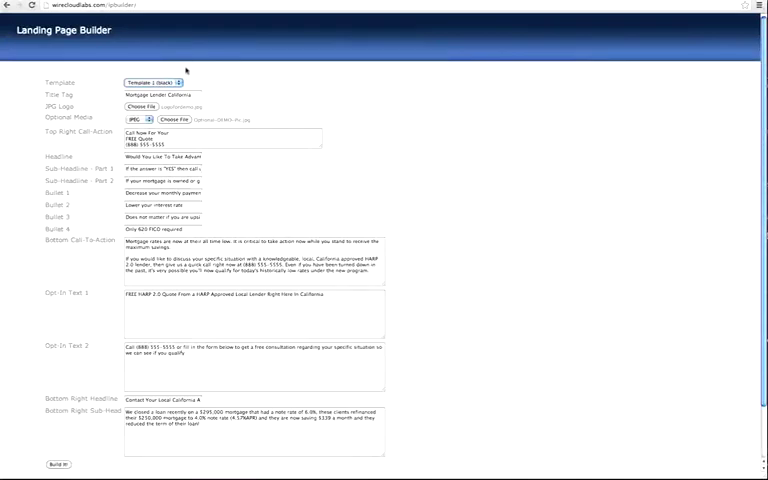
- Switch to a different template and rebuild the HARP 2.0 refinance page
left_click(156, 82)
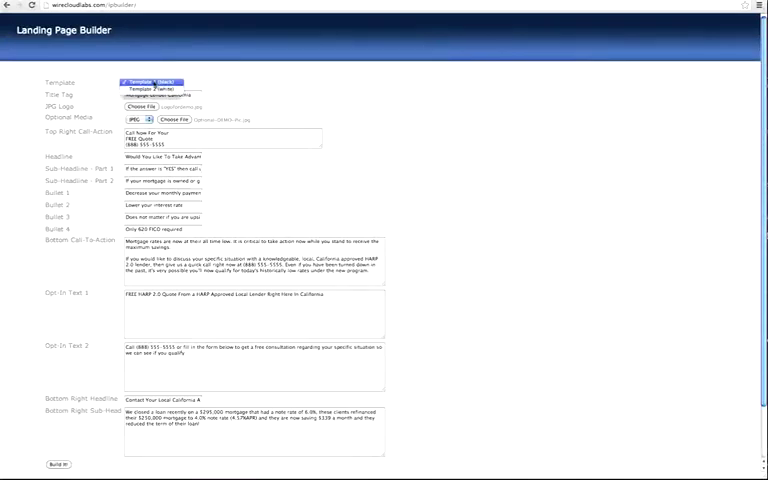
left_click(150, 82)
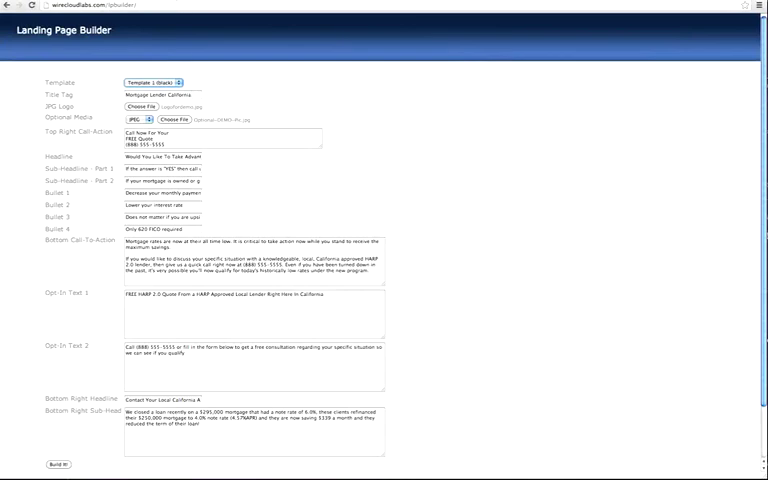
left_click(52, 464)
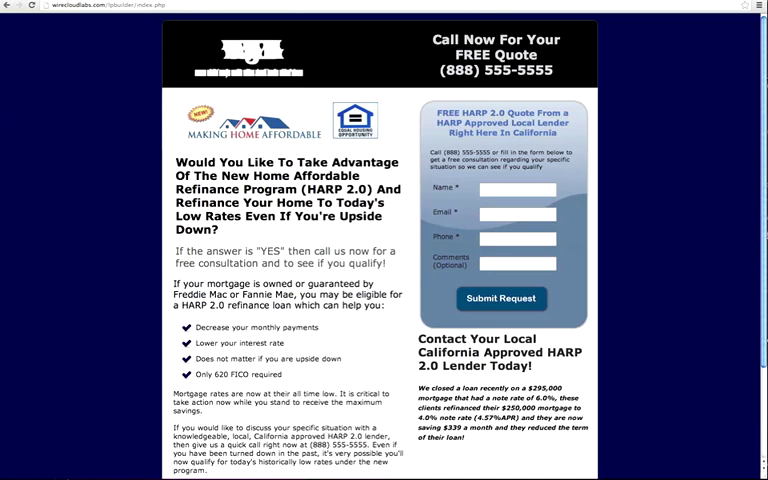
mouse_move(112, 60)
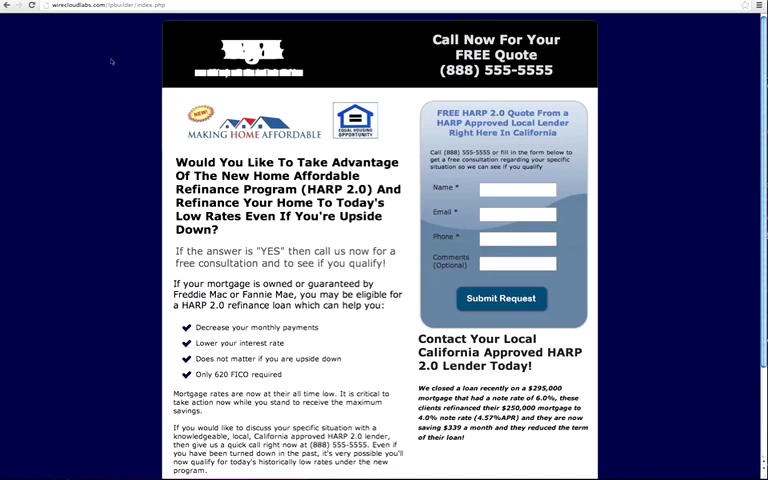
mouse_move(164, 64)
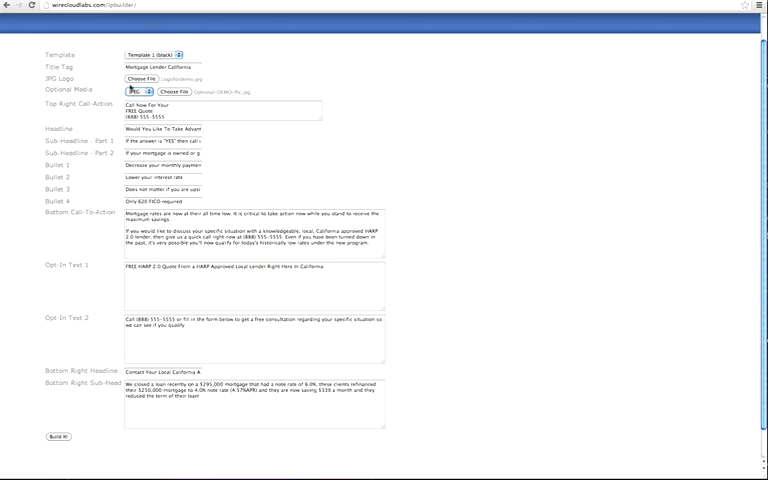
left_click(60, 436)
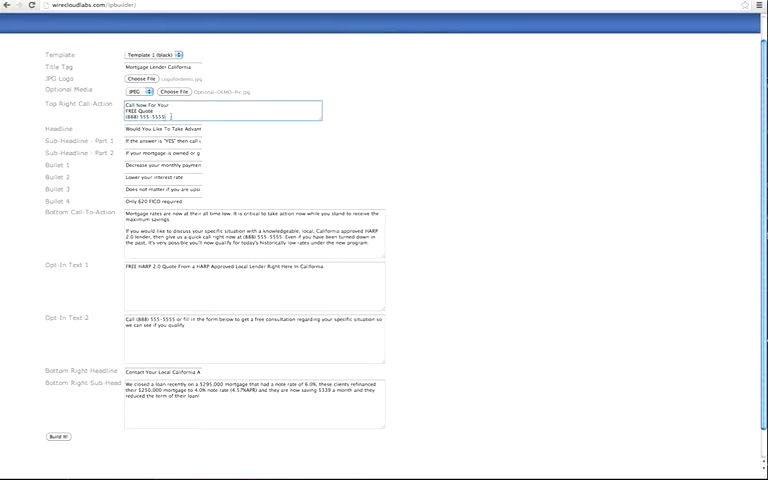
left_click(56, 436)
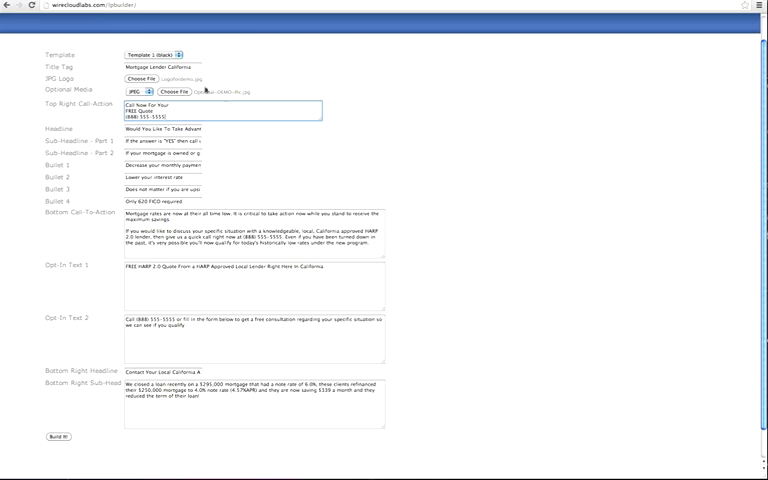
- Build the HARP 2.0 refinance page again using the other template layout
left_click(56, 436)
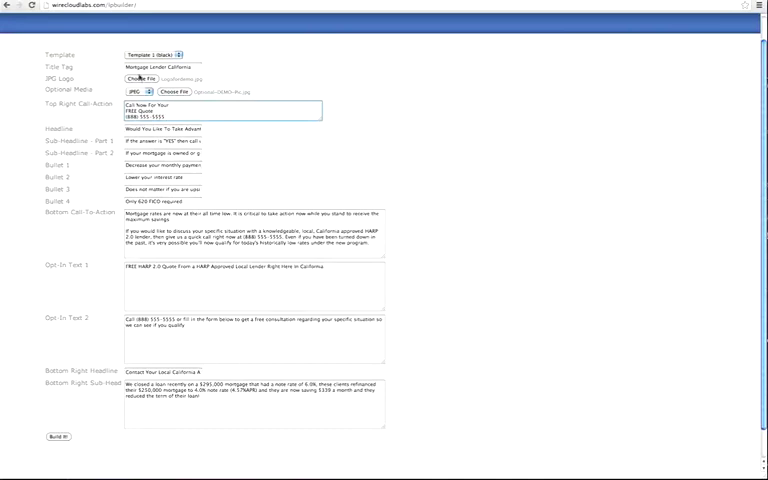
left_click(62, 436)
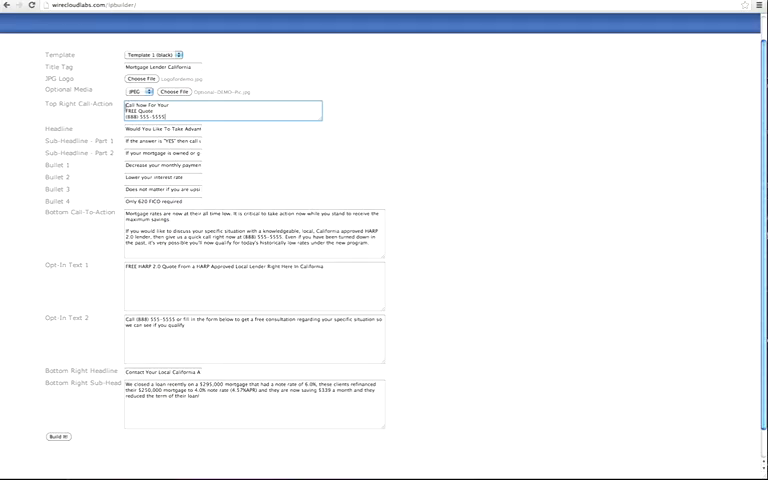
left_click(60, 436)
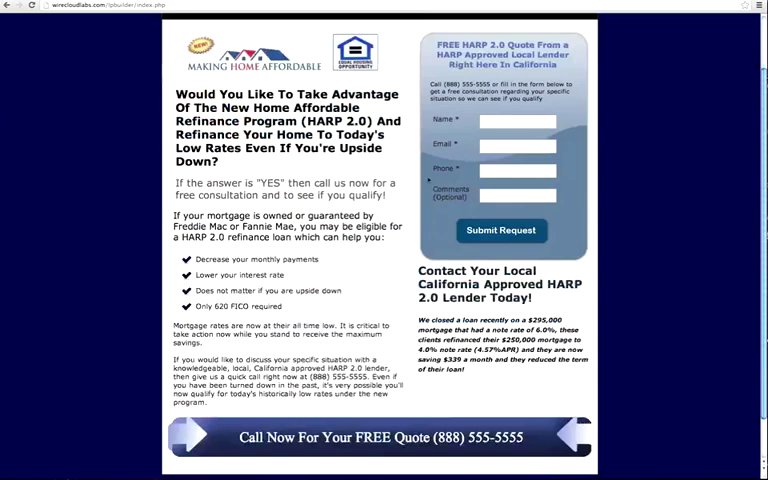
- Review the generated page down to the bottom and return to the filled form
scroll("down", 3)
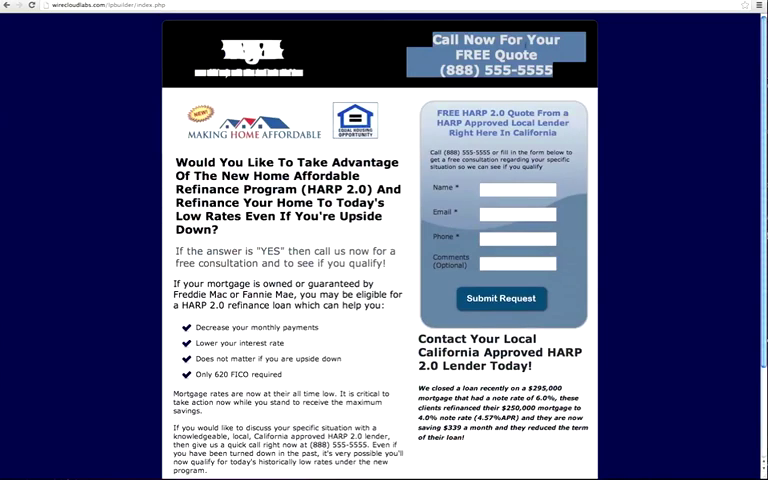
scroll("down", 3)
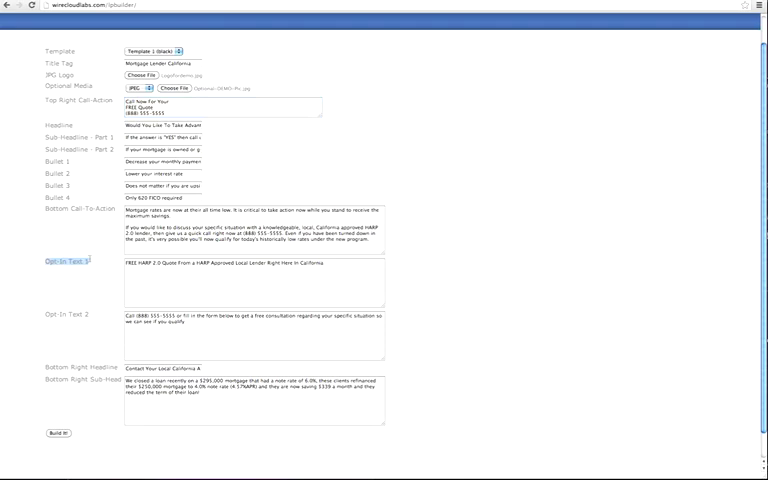
left_click(56, 432)
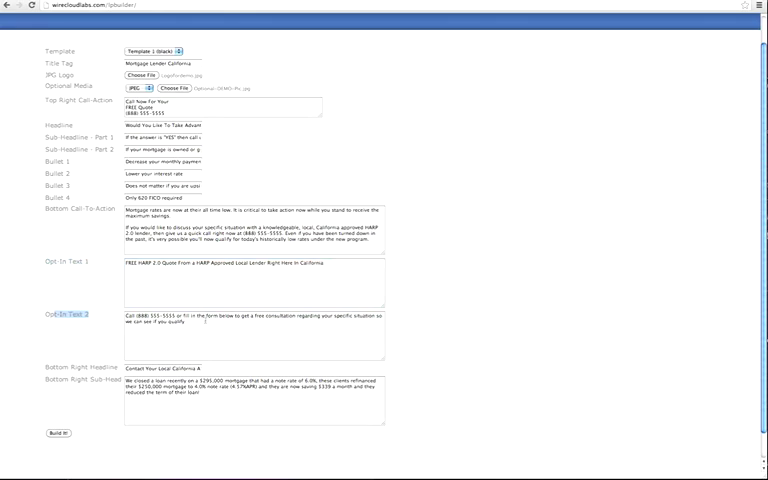
- Rebuild the refinance landing page showing the call-now banner layout
left_click(60, 432)
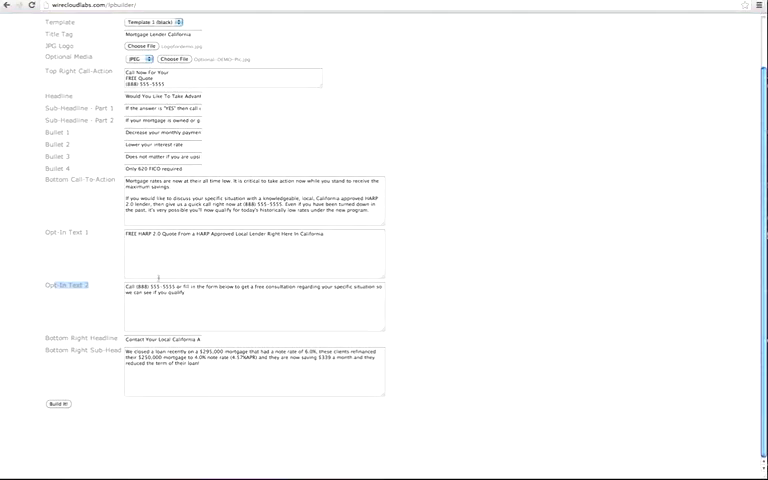
left_click(56, 404)
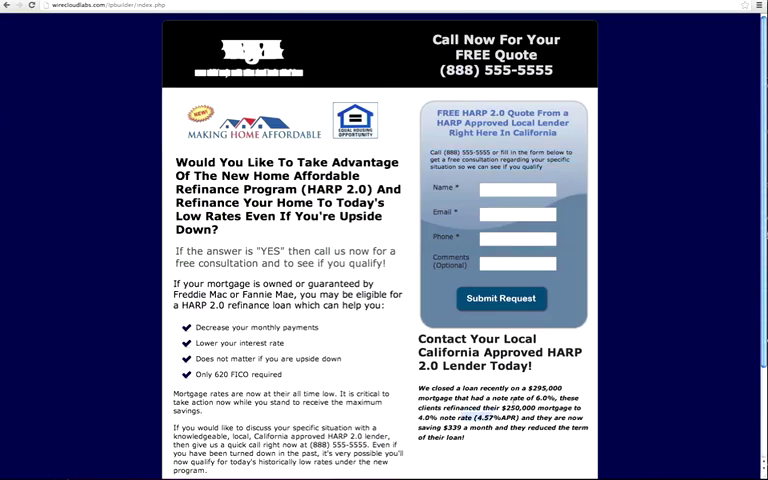
scroll("down", 3)
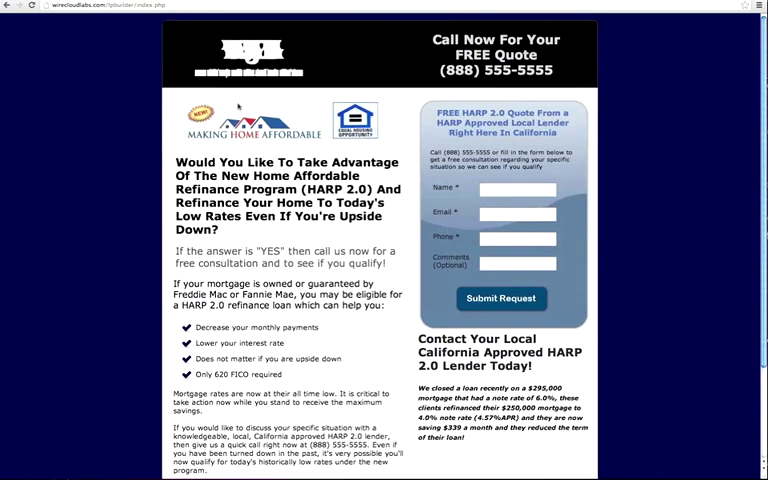
mouse_move(134, 32)
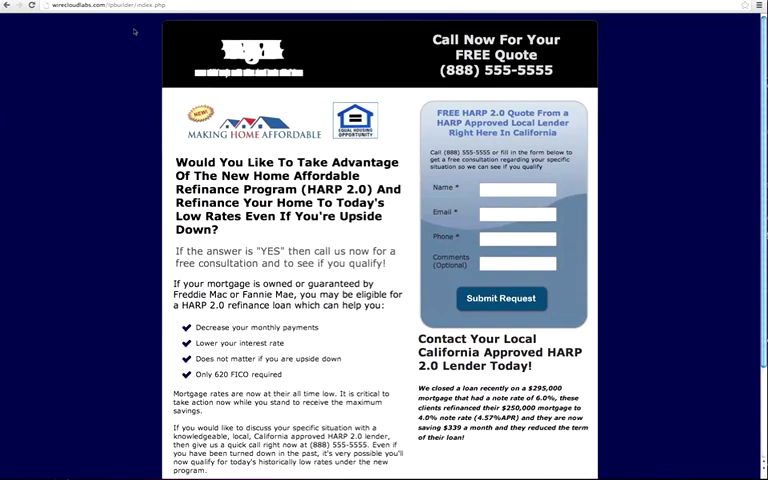